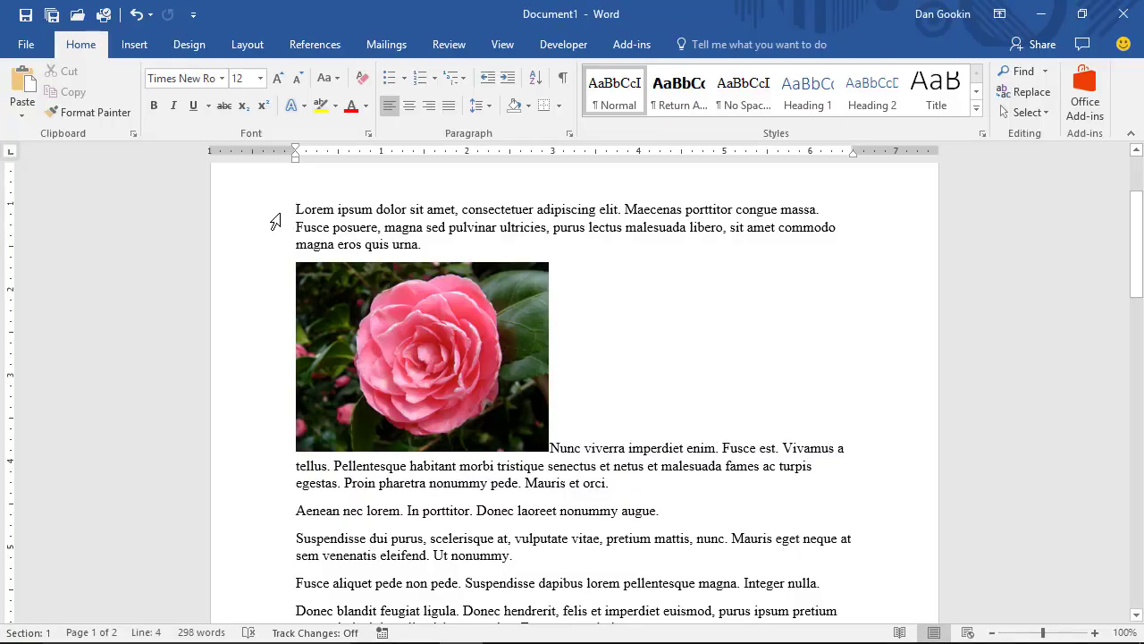
# Step: Select the pink flower picture and set its Layout Options wrapping to Square
pyautogui.click(298, 209)
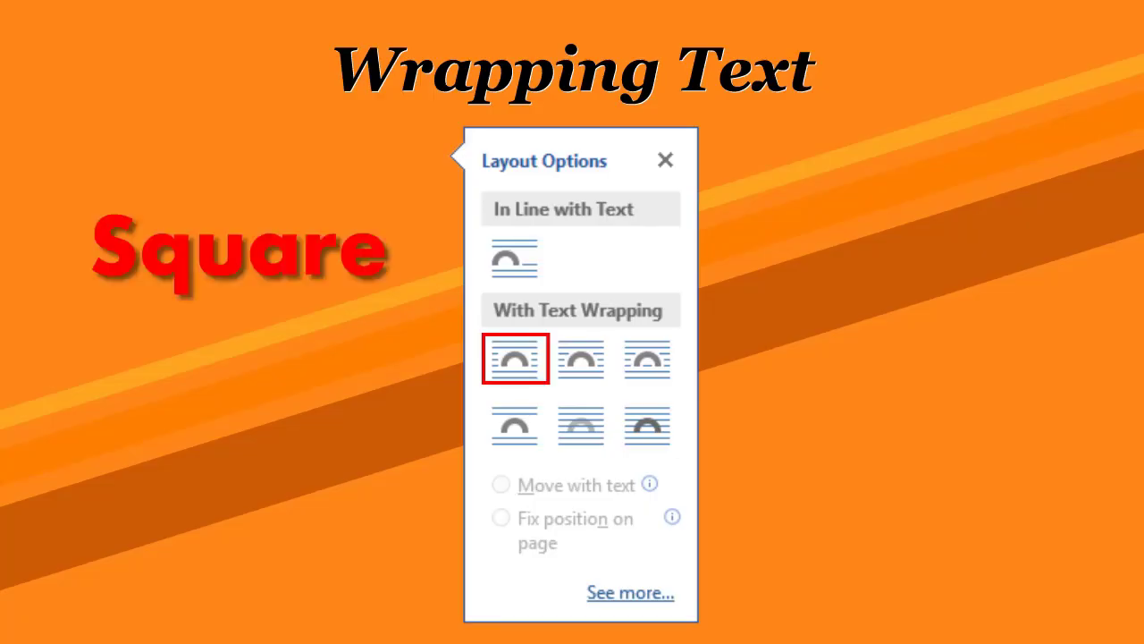
pyautogui.click(581, 358)
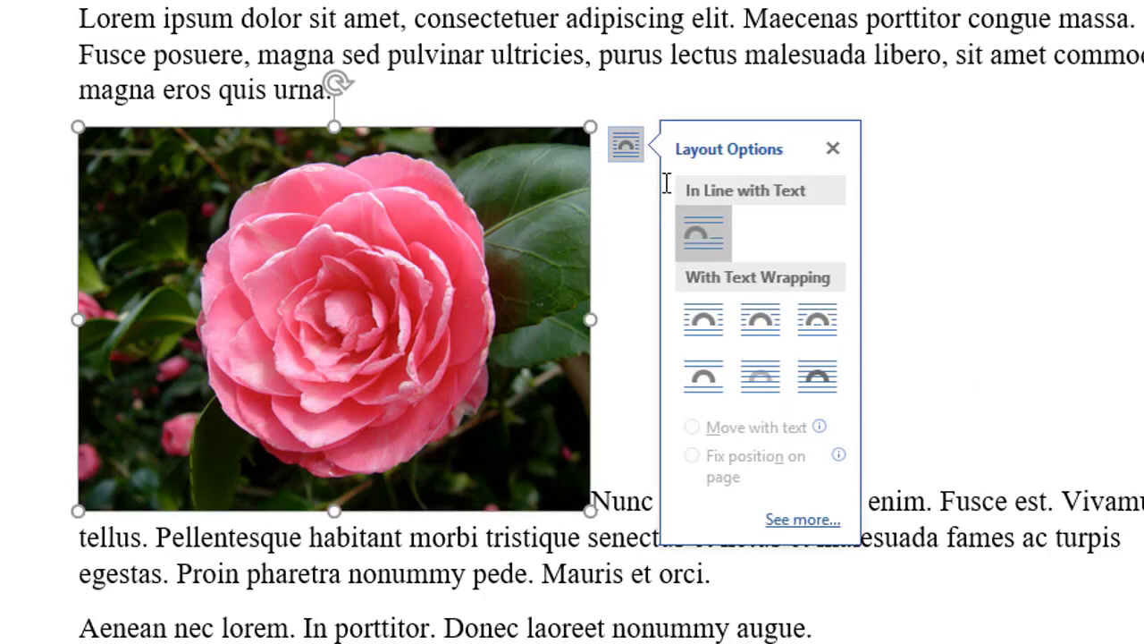
pyautogui.moveTo(705, 318)
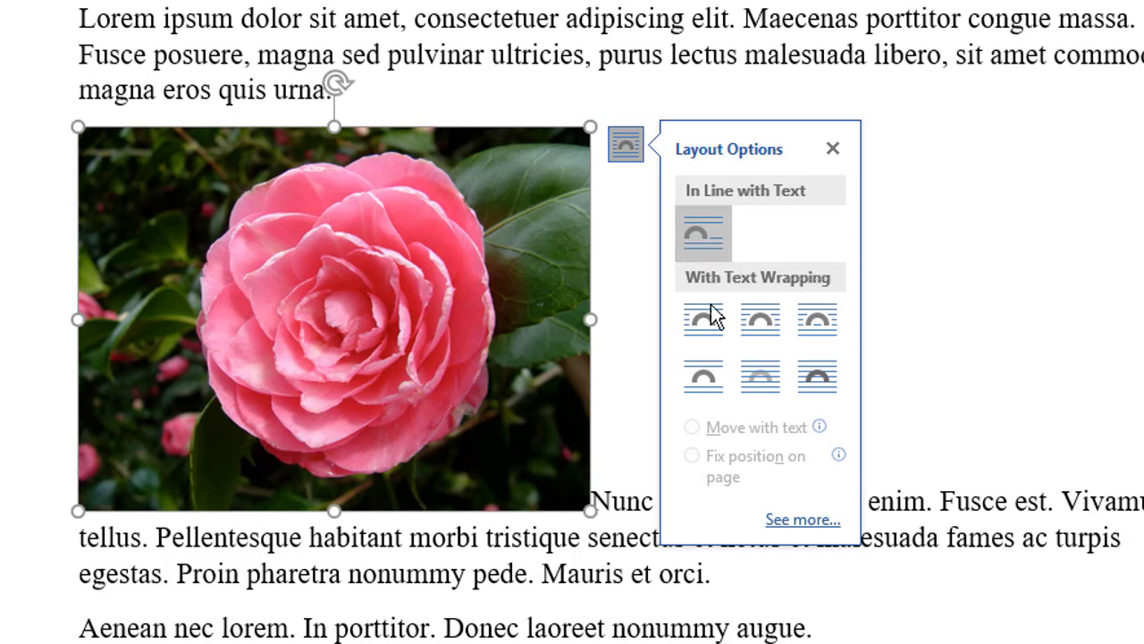
pyautogui.click(703, 319)
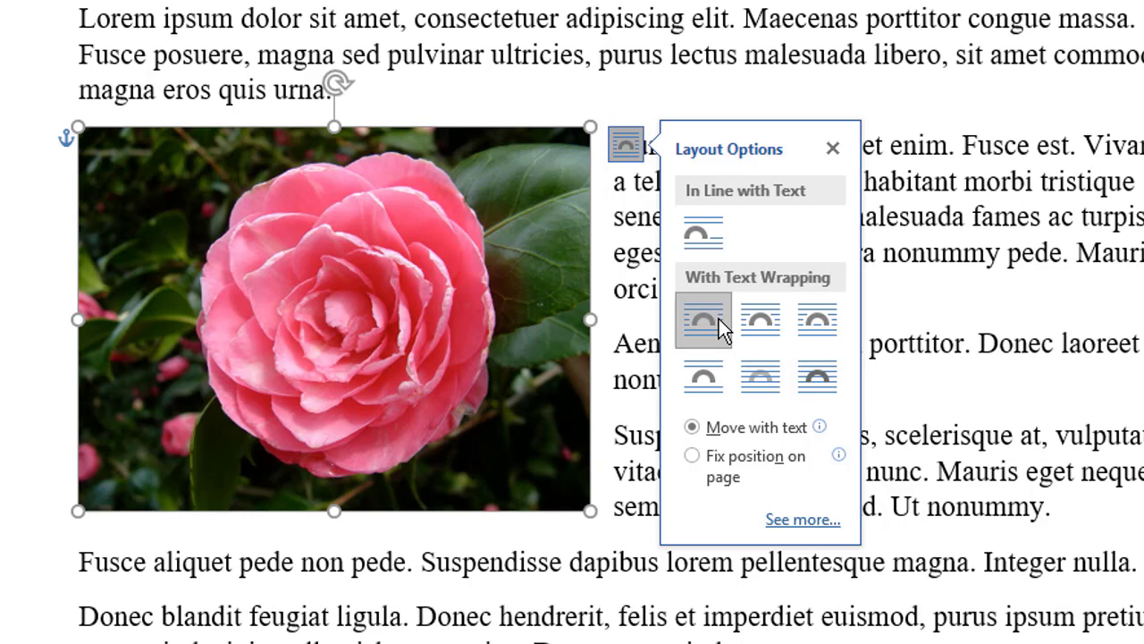
pyautogui.moveTo(759, 324)
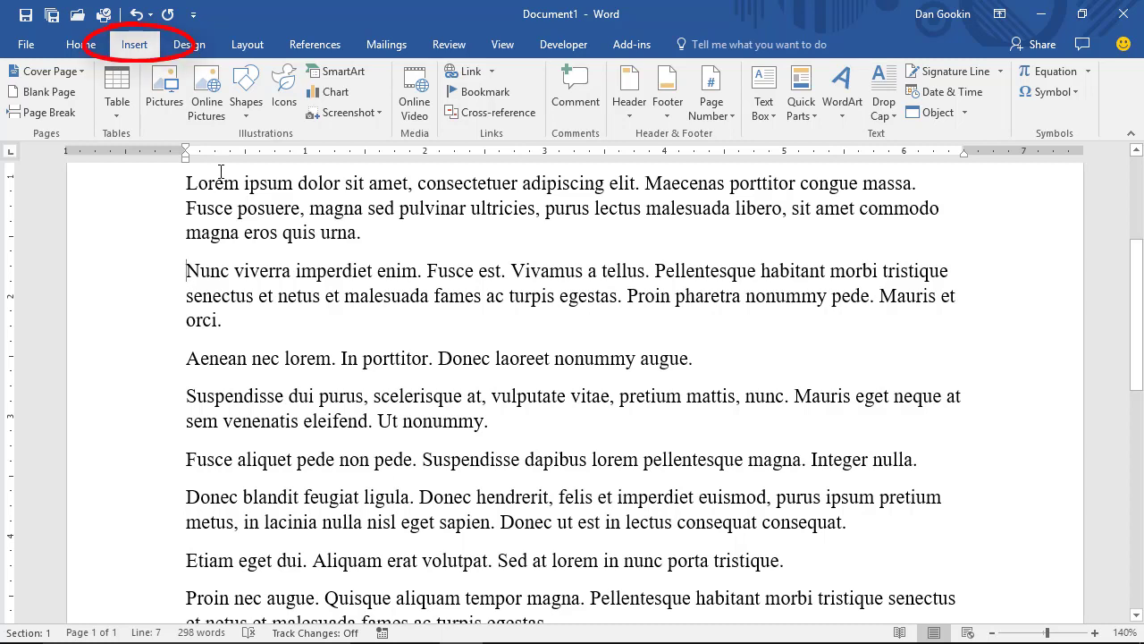
pyautogui.moveTo(246, 85)
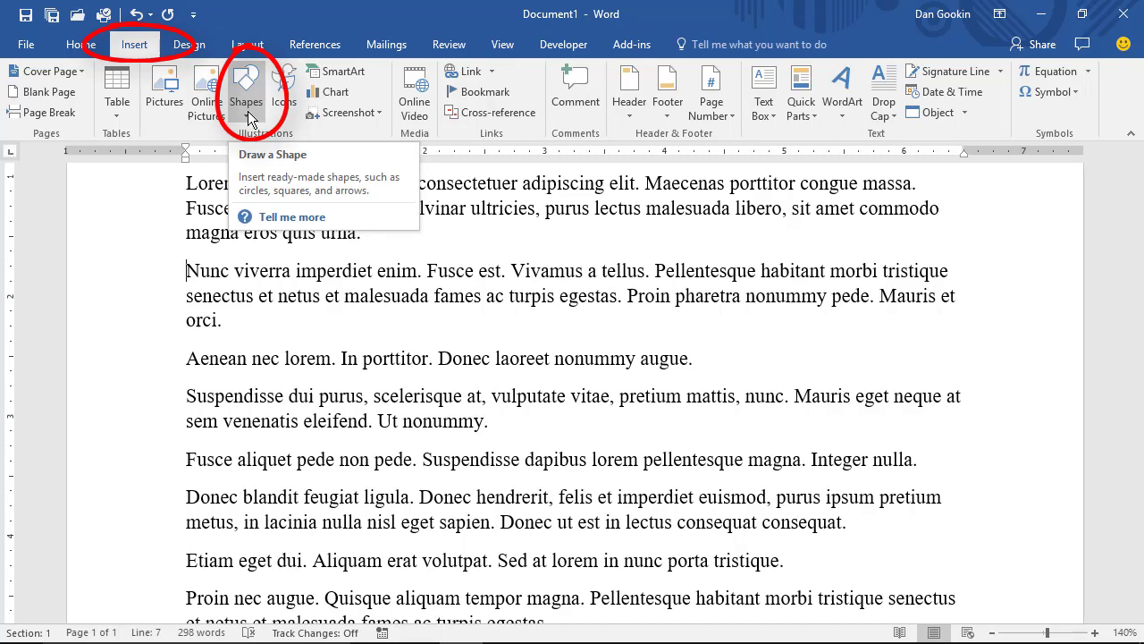
# Step: Choose Block Arc from the Shapes gallery on the Insert tab
pyautogui.click(245, 85)
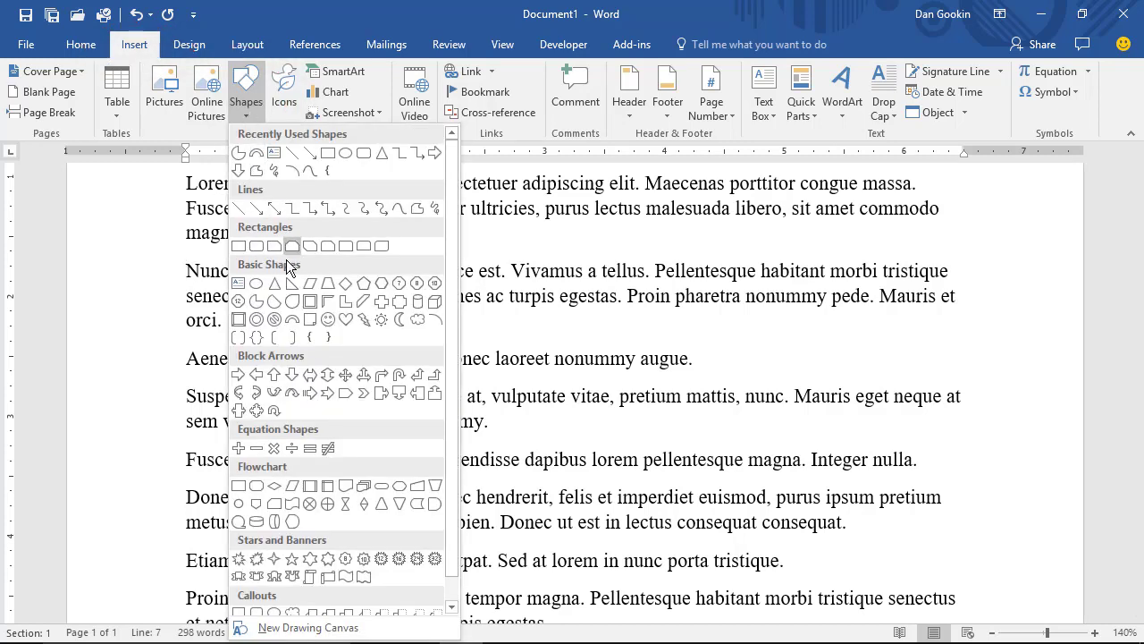
pyautogui.moveTo(292, 319)
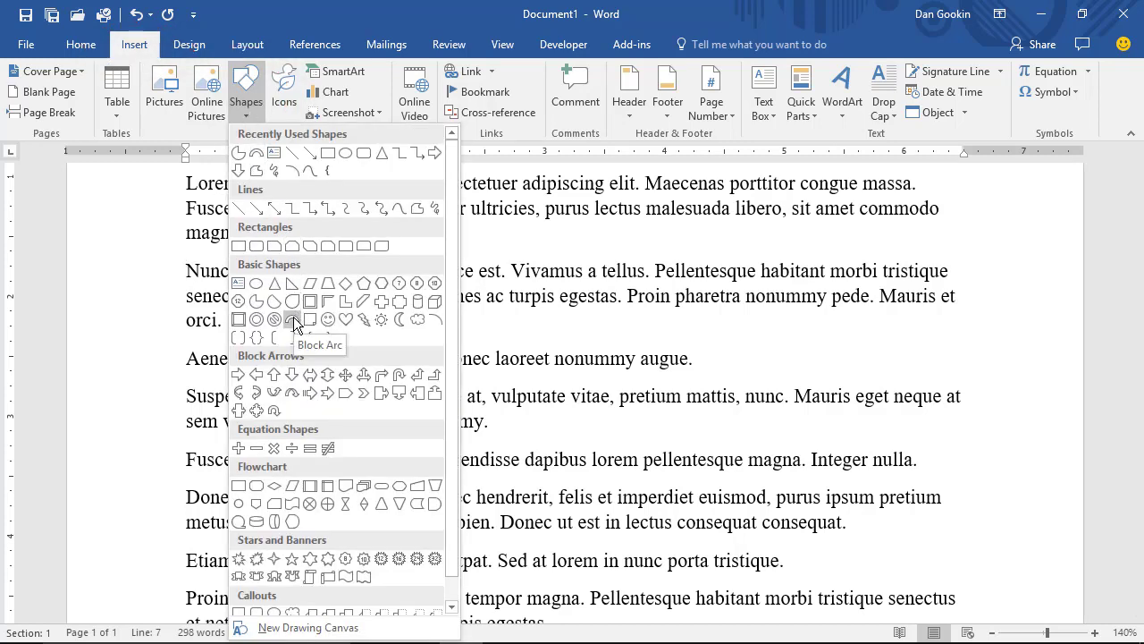
pyautogui.click(293, 319)
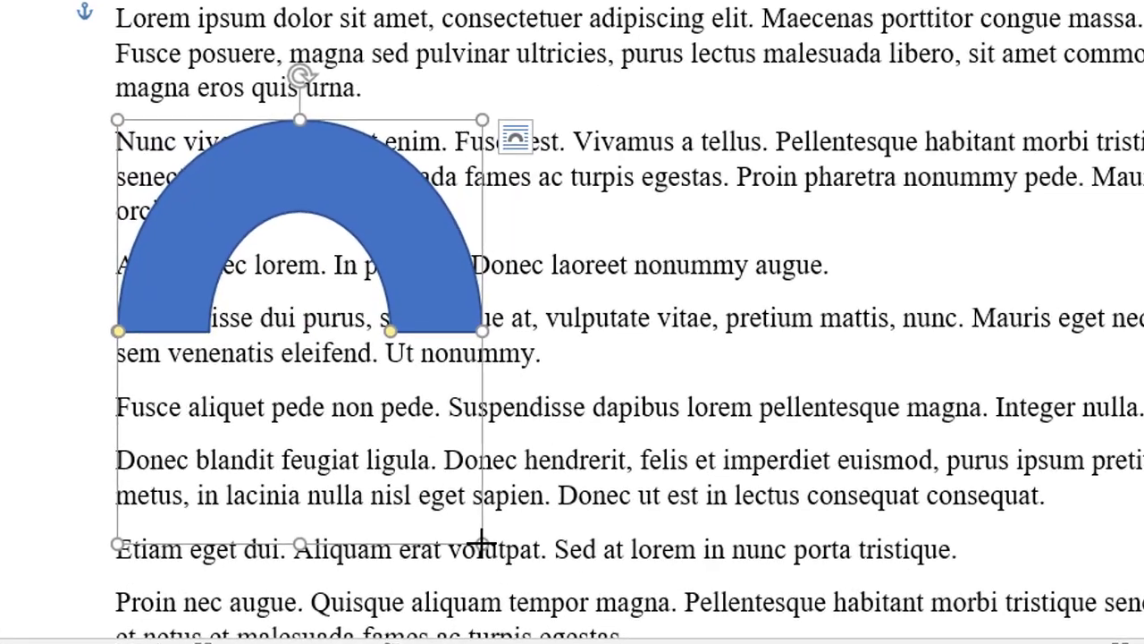
# Step: Set the blue block arc's wrapping to Tight so text follows its curve
pyautogui.click(516, 136)
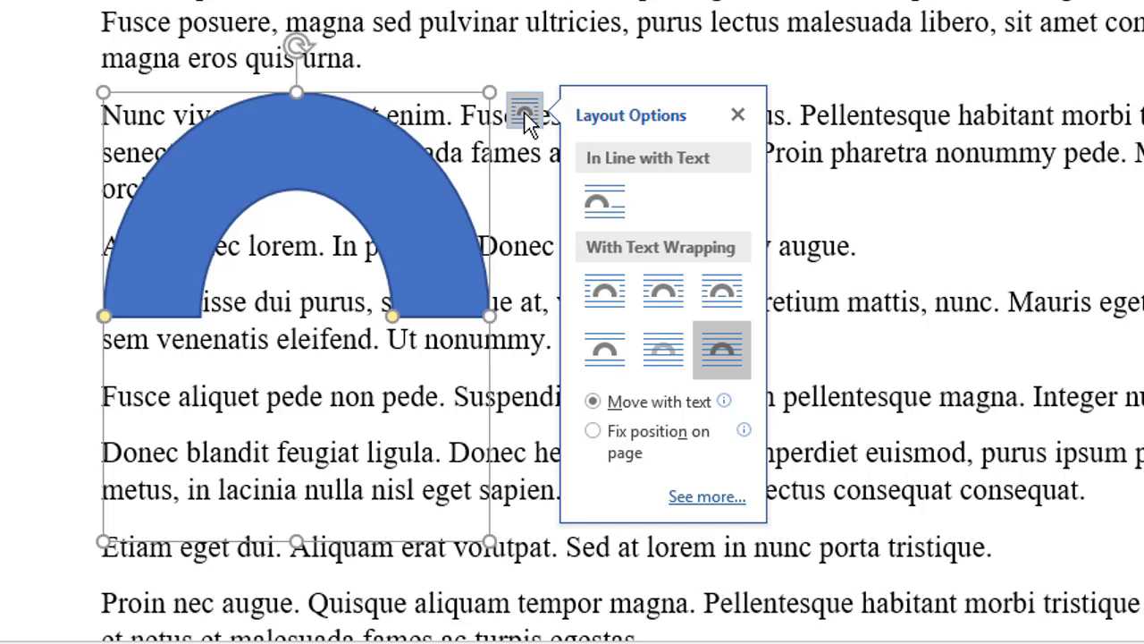
pyautogui.moveTo(722, 348)
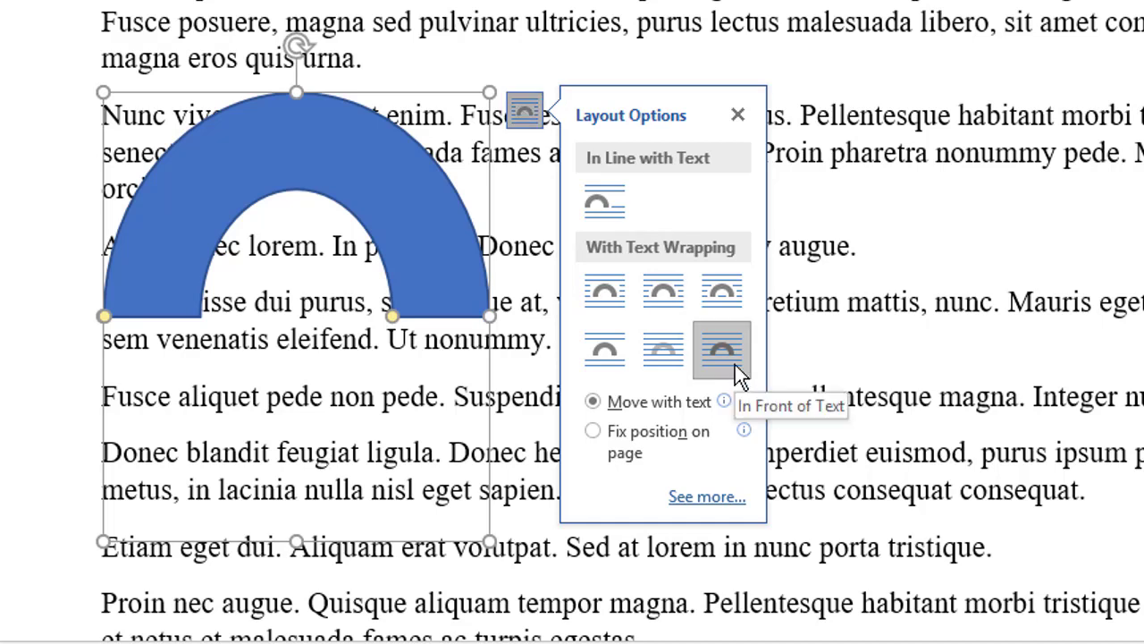
pyautogui.moveTo(722, 290)
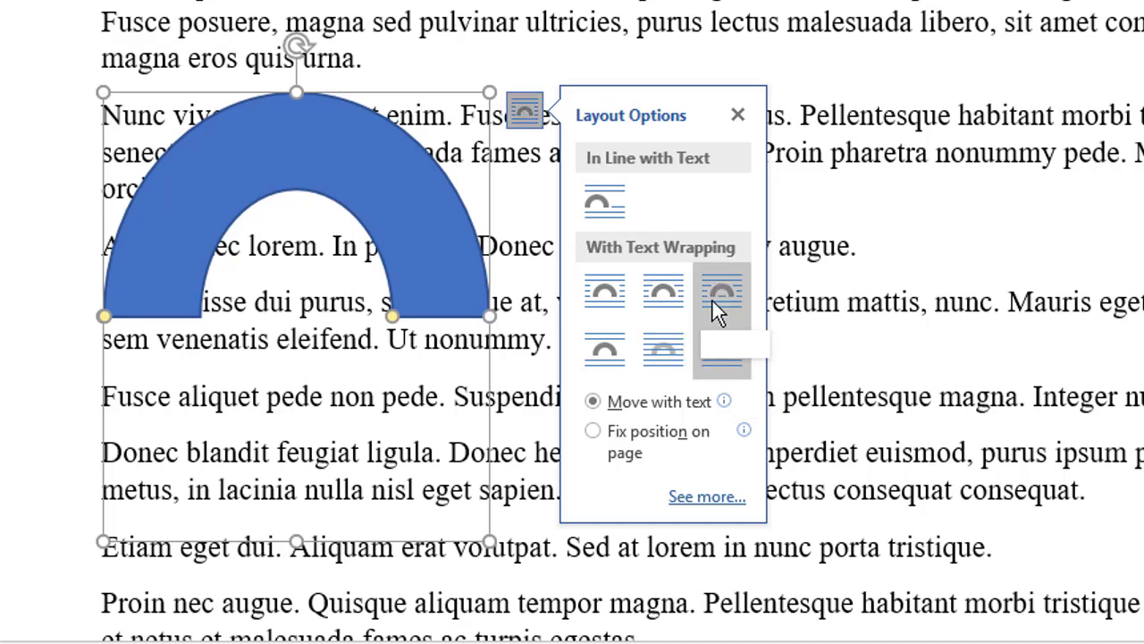
pyautogui.click(721, 290)
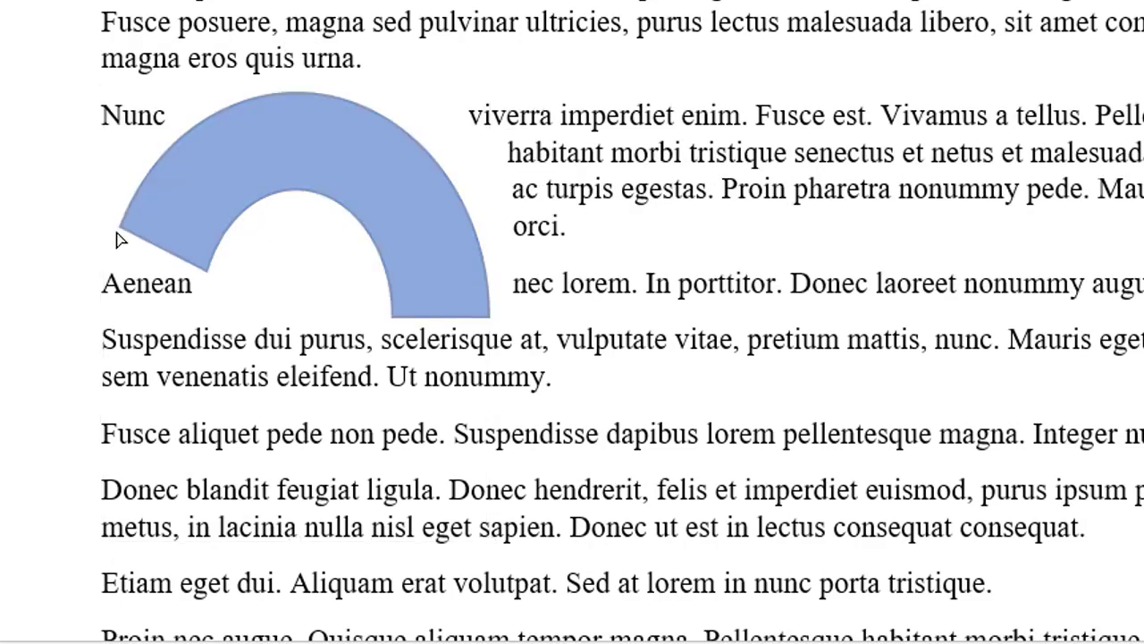
# Step: Select the blue block arc and change its wrapping to Through
pyautogui.click(295, 161)
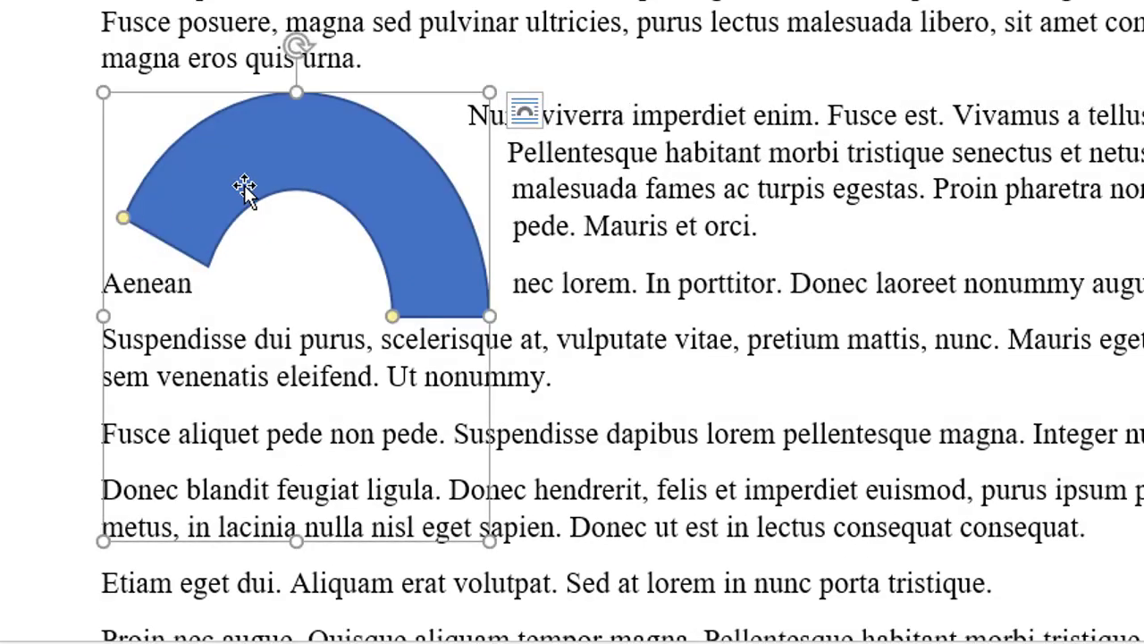
pyautogui.click(525, 110)
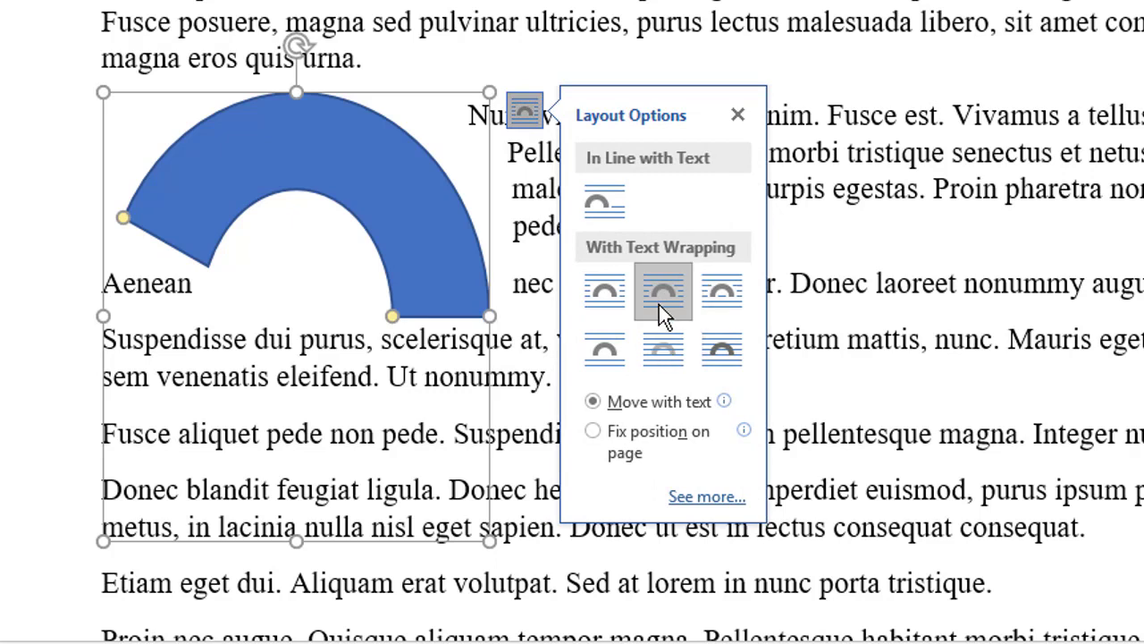
pyautogui.click(605, 290)
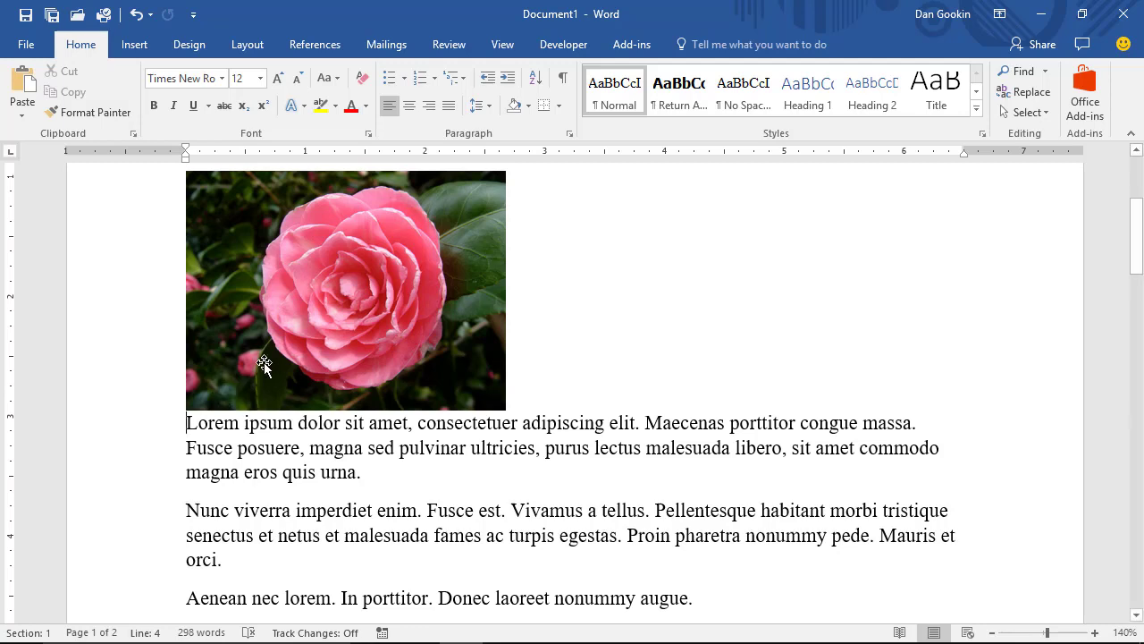
pyautogui.moveTo(301, 308)
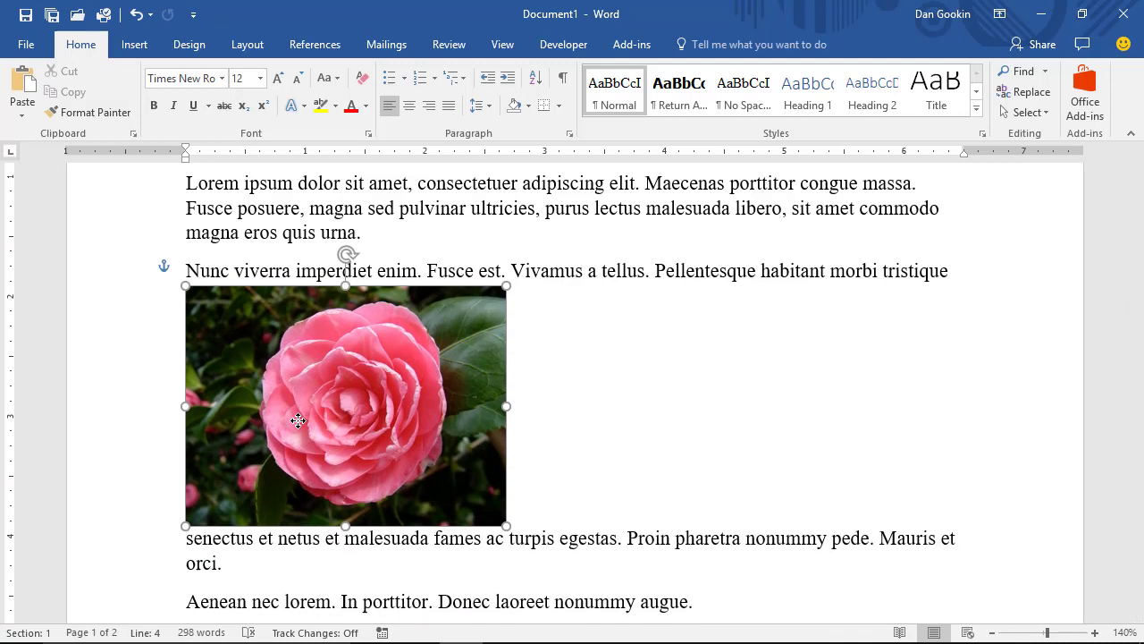
# Step: Select the flower picture placed inside the second paragraph with Top and Bottom wrapping
pyautogui.click(345, 405)
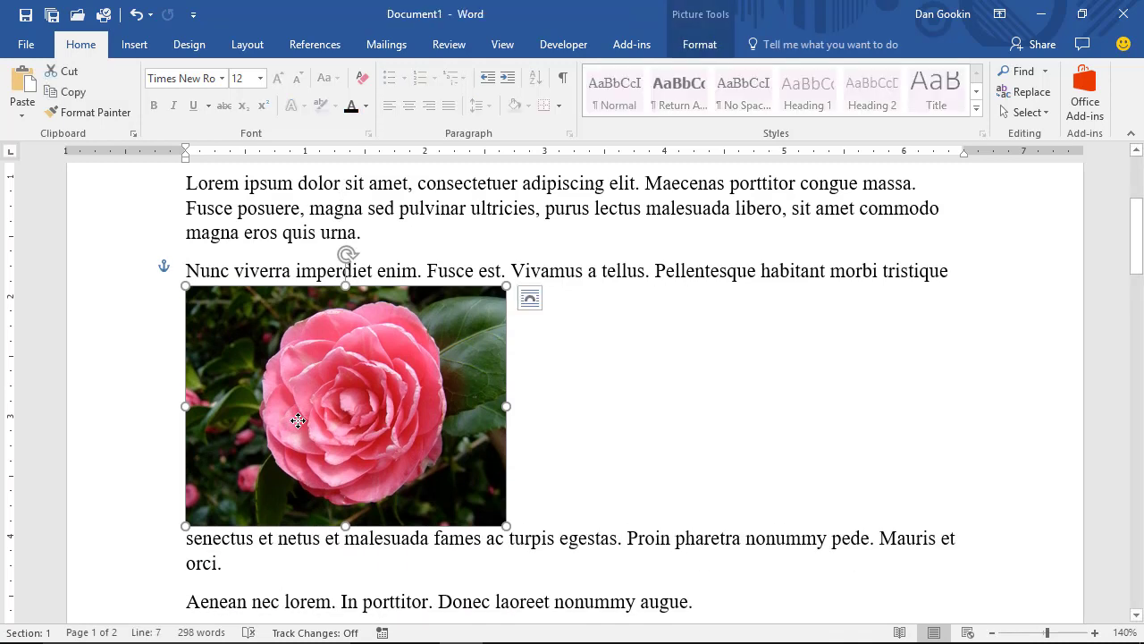